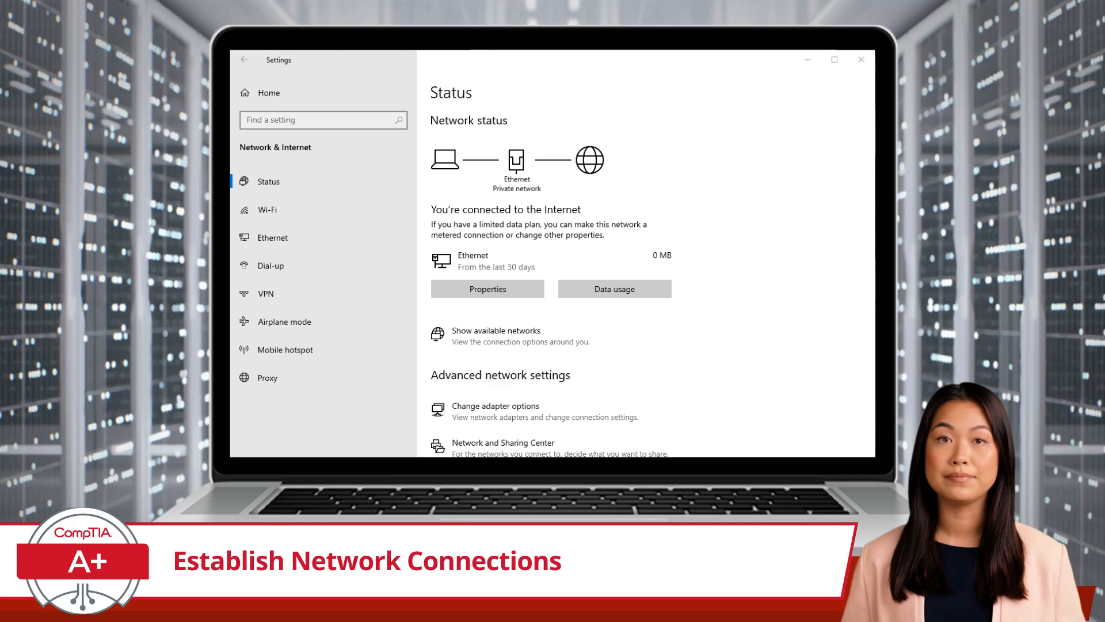
Step: Open the Ethernet page to view the connected wired network
click(273, 237)
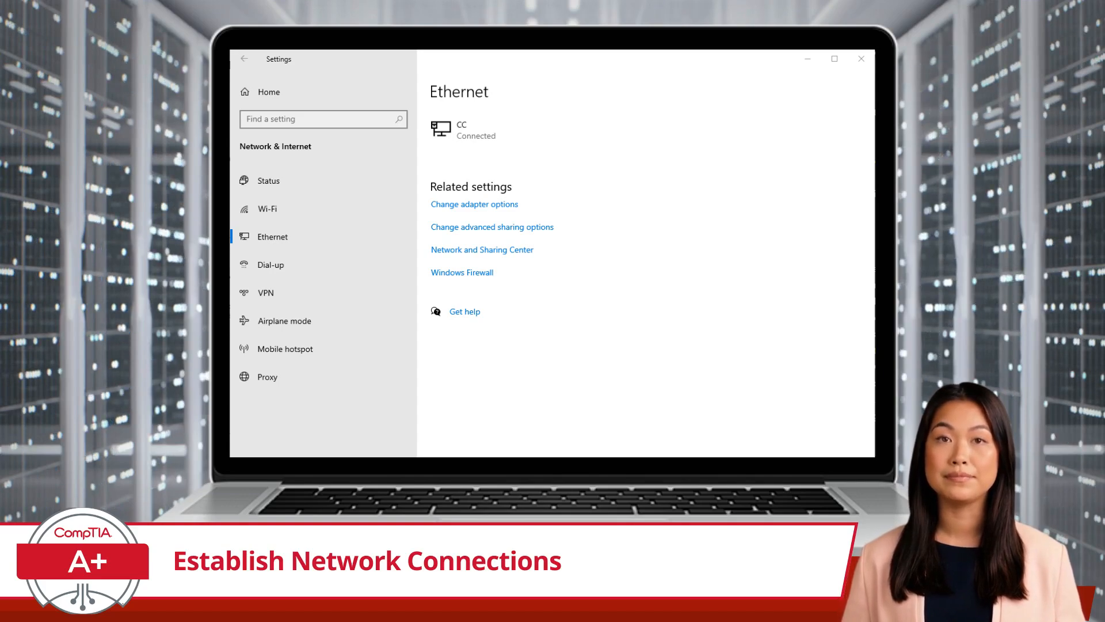
Step: Go to the VPN page and open the empty Add a VPN connection form
click(267, 210)
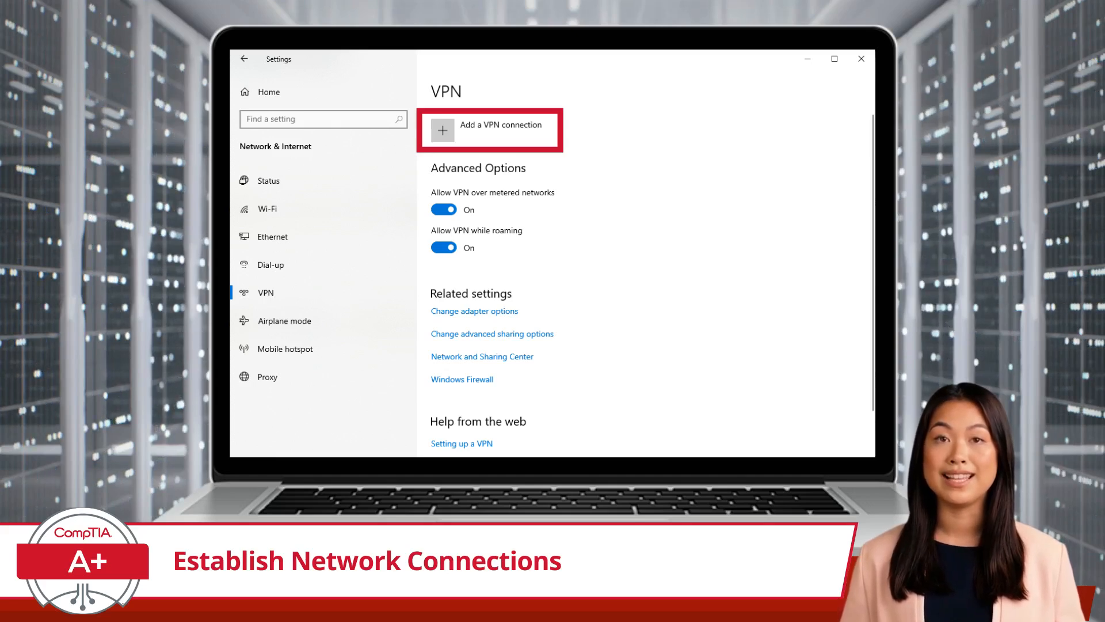
click(489, 131)
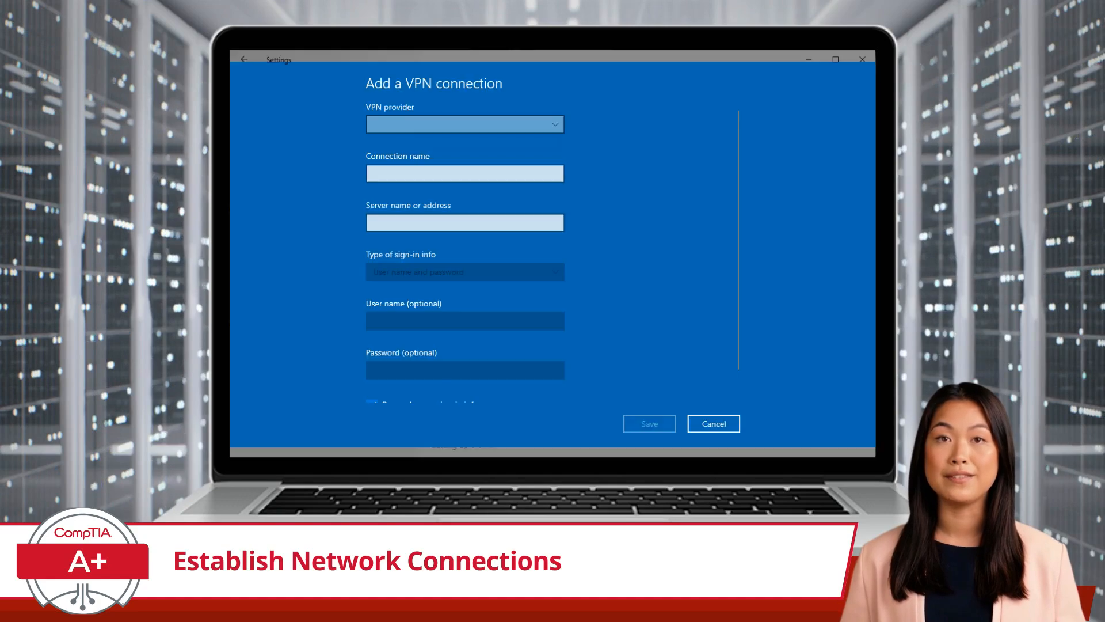